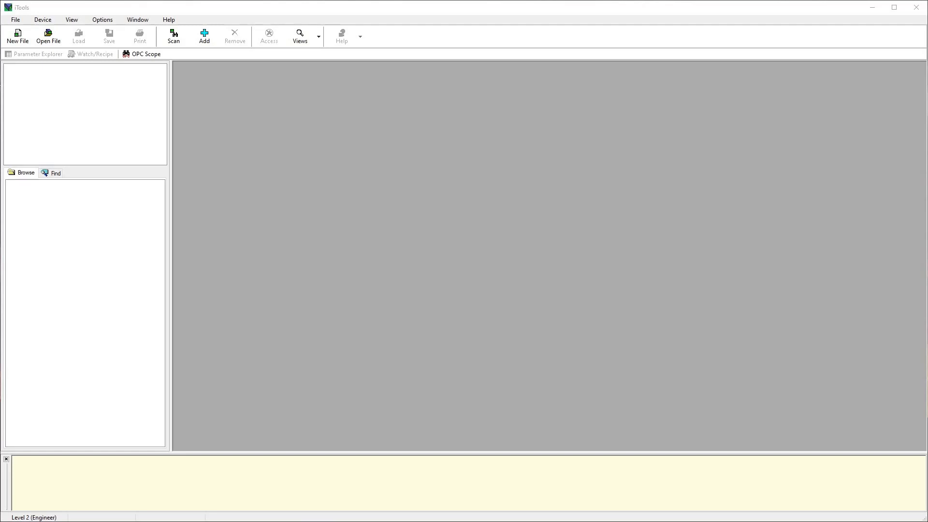
# Bring up Enable Background Scan with 'Connect via CPI clip or IR cable' selected
pyautogui.click(173, 36)
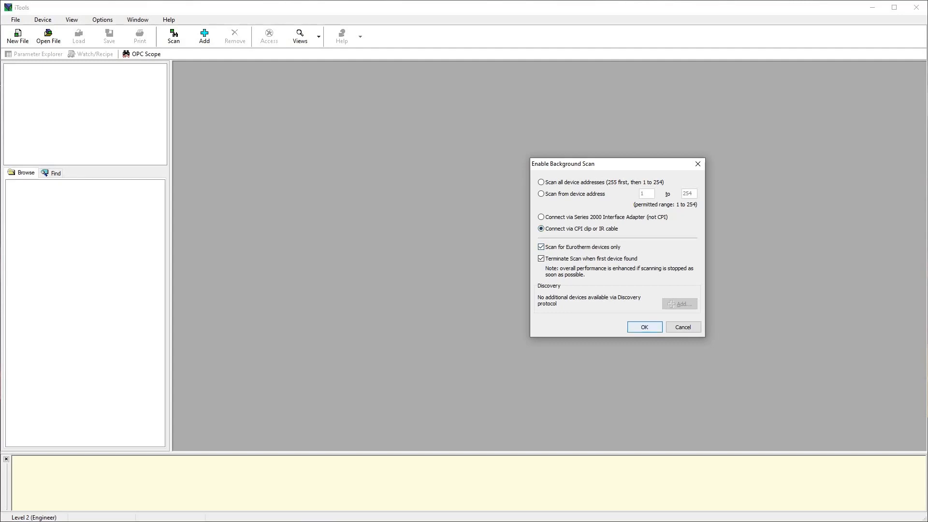
# Run the scan and select the found COM3.ID255-EPC3004 controller to synchronize it
pyautogui.click(643, 326)
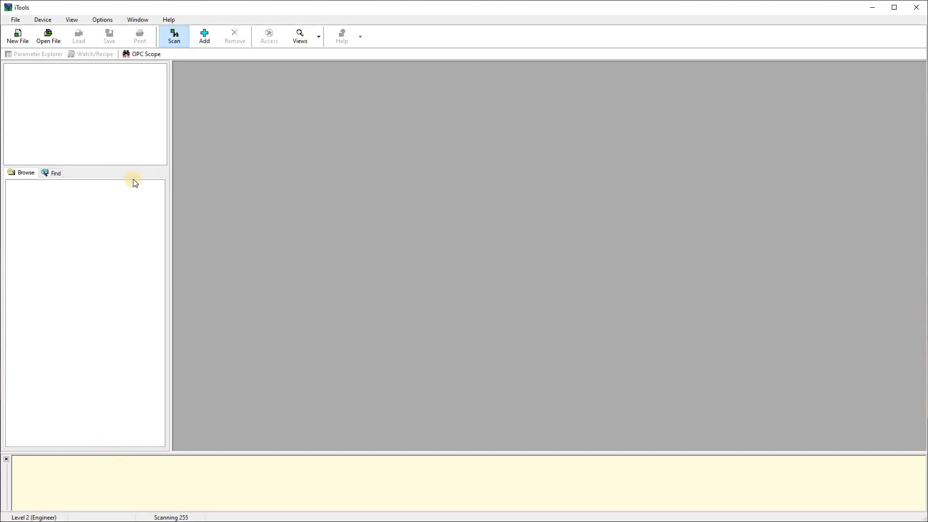
pyautogui.click(174, 34)
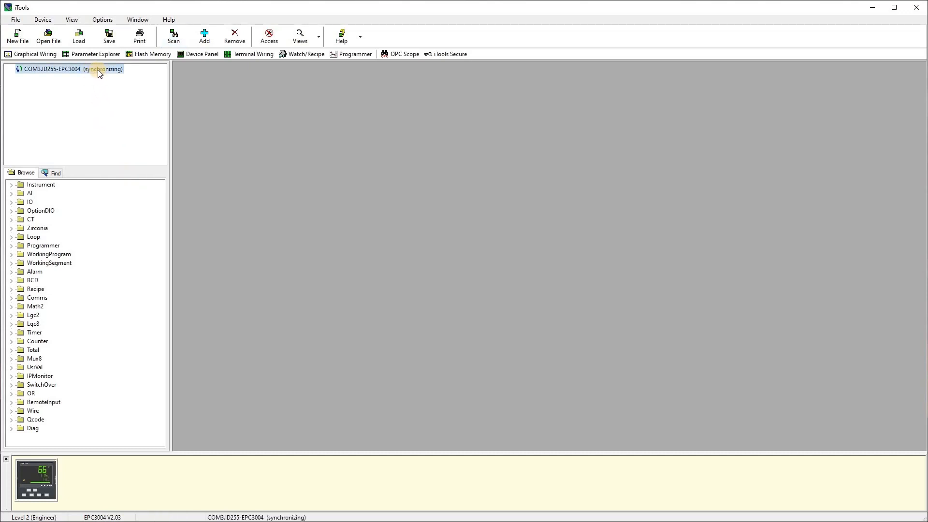
pyautogui.moveTo(112, 75)
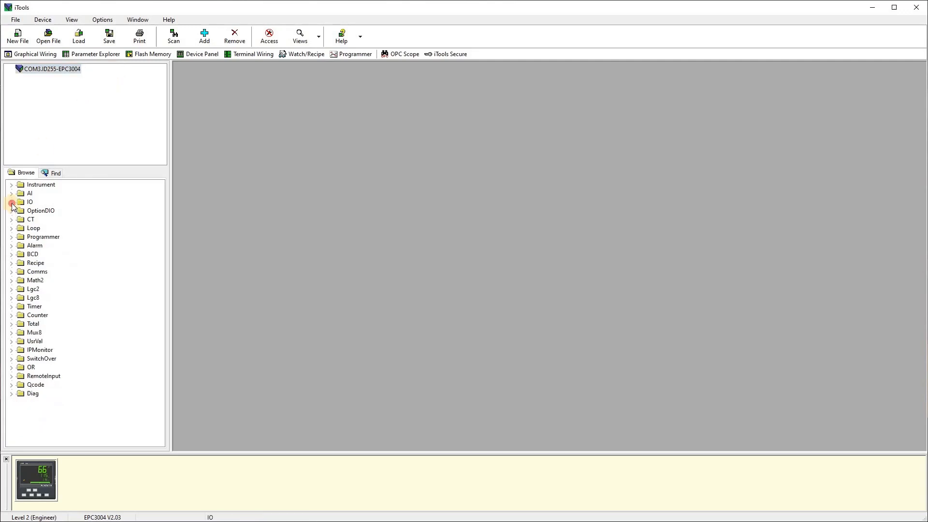
# Show the EPC3004's IO.IO1 parameters (Ident, Type, PV, Status) in Parameter Explorer
pyautogui.click(11, 201)
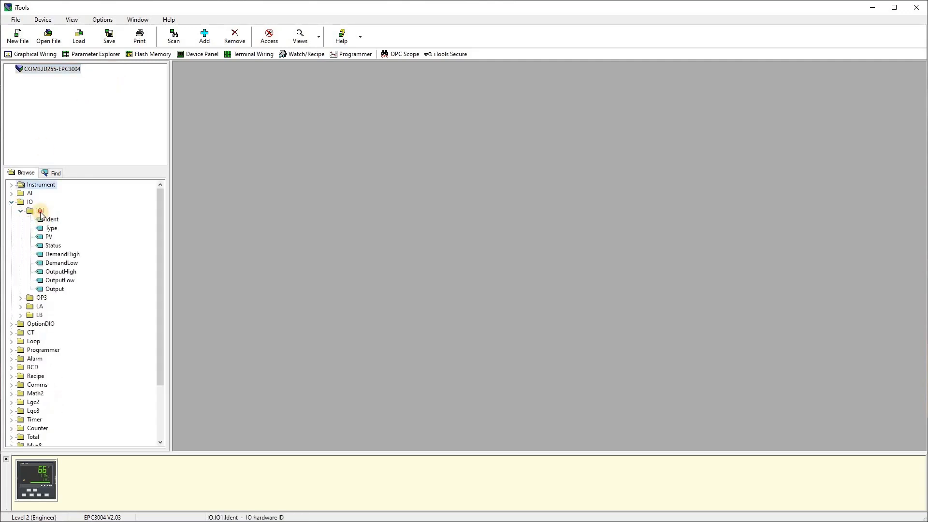
pyautogui.doubleClick(39, 211)
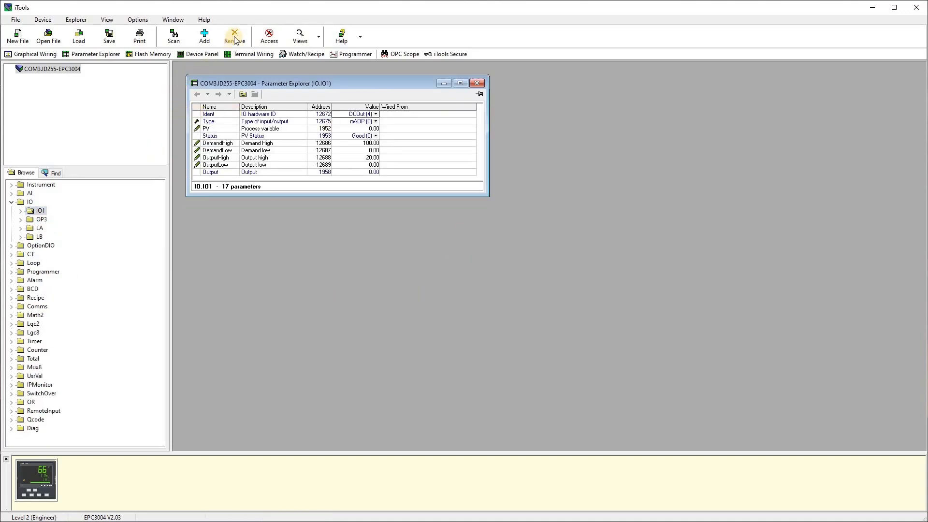
pyautogui.moveTo(237, 36)
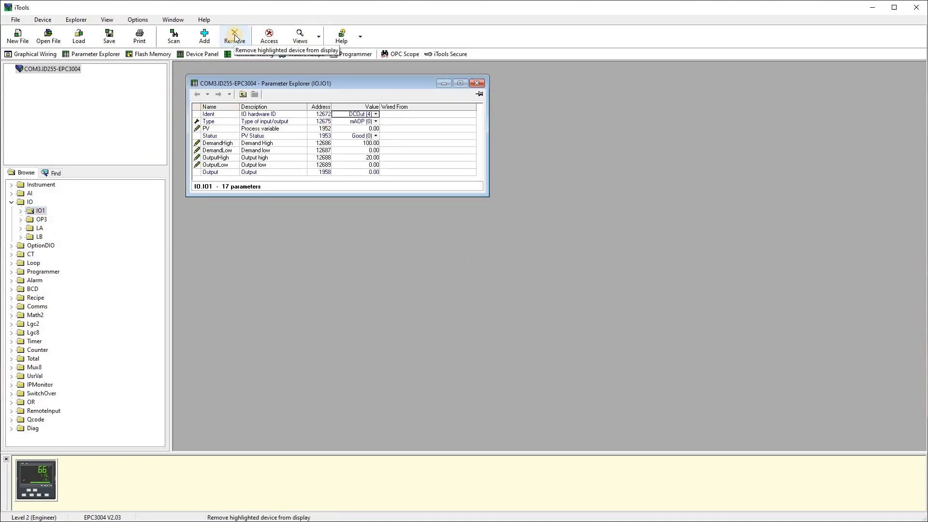
# Remove the EPC3004 controller and confirm, leaving the workspace empty
pyautogui.click(235, 34)
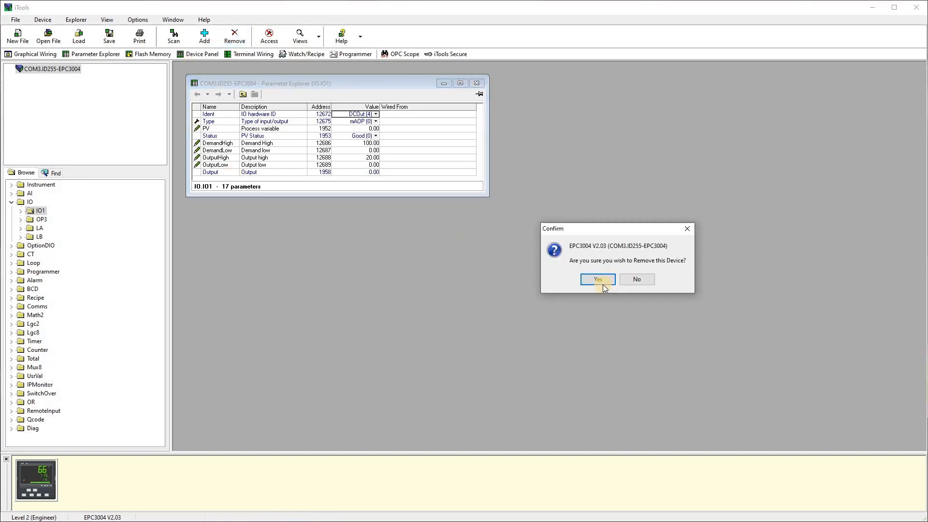
pyautogui.click(597, 280)
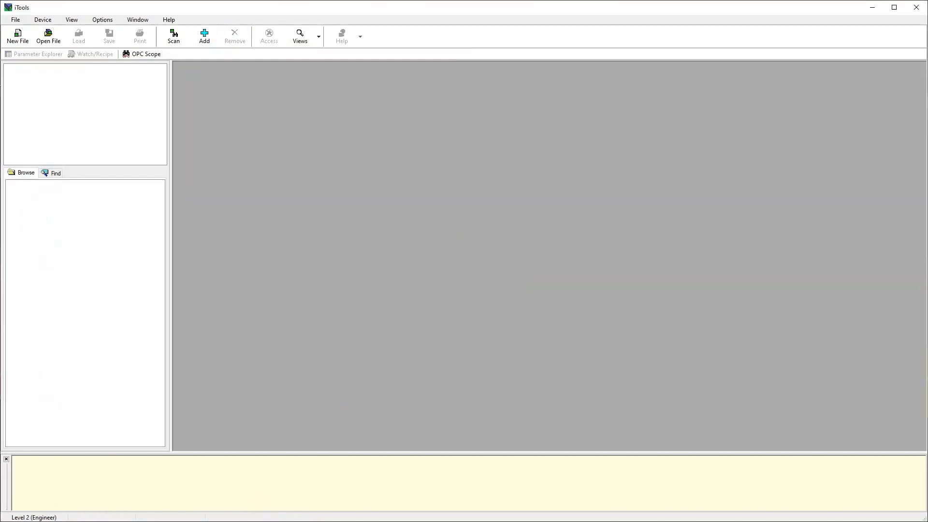